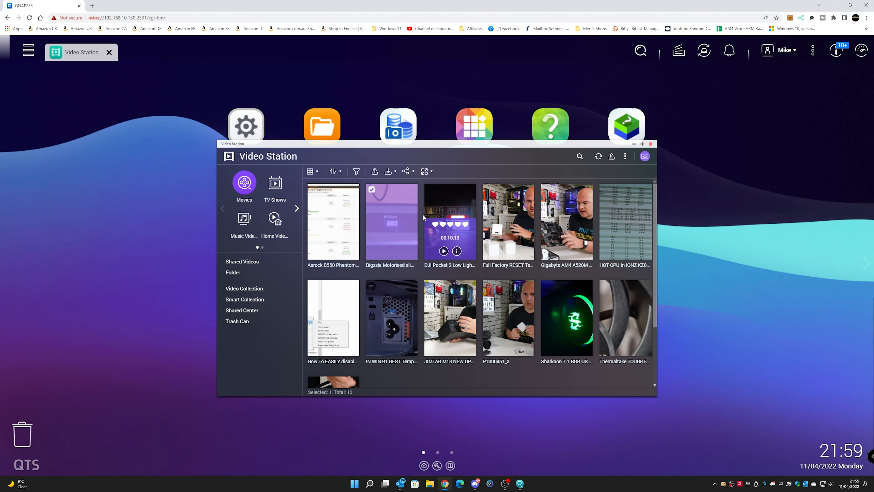
{"action": "mouse_move", "coordinate": [332, 221]}
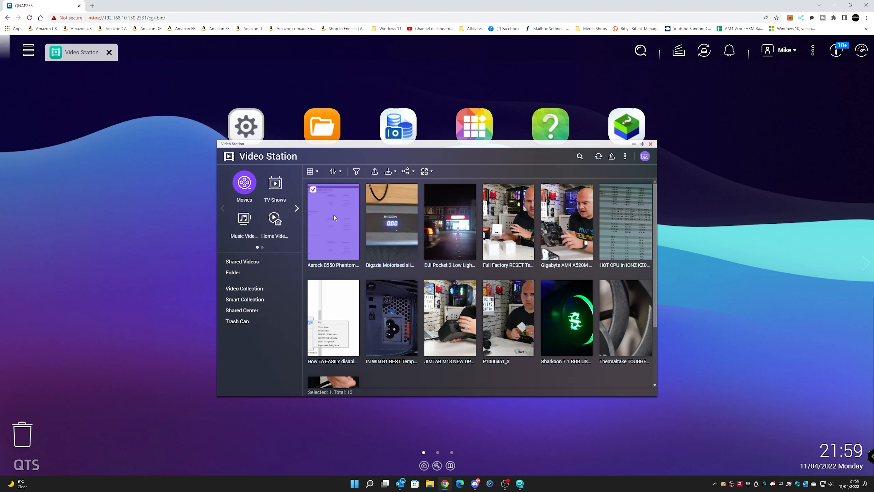
Step: Play the first video in Video Station's Movies library
{"action": "double_click", "coordinate": [333, 221]}
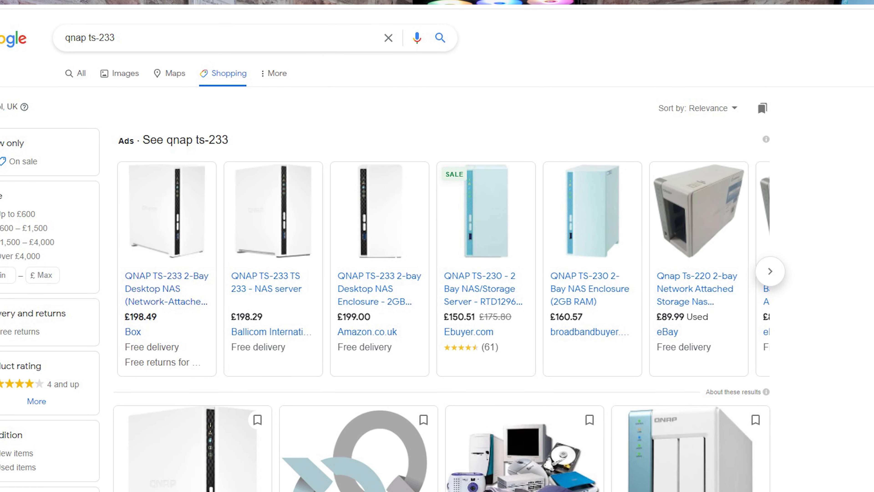
Step: Scroll down through the Google Shopping listings for the QNAP TS-233
{"action": "scroll", "scroll_direction": "down", "scroll_amount": 3}
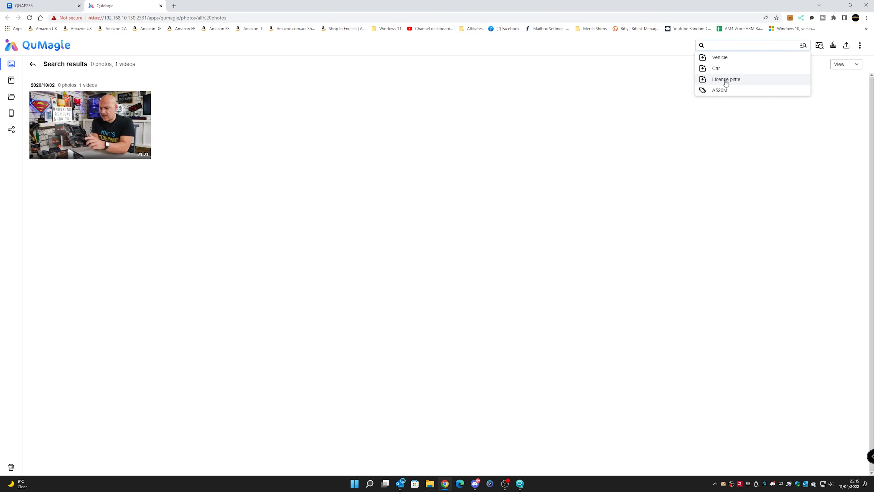
Step: Run a QuMagie search for items tagged 'License plate'
{"action": "left_click", "coordinate": [726, 79]}
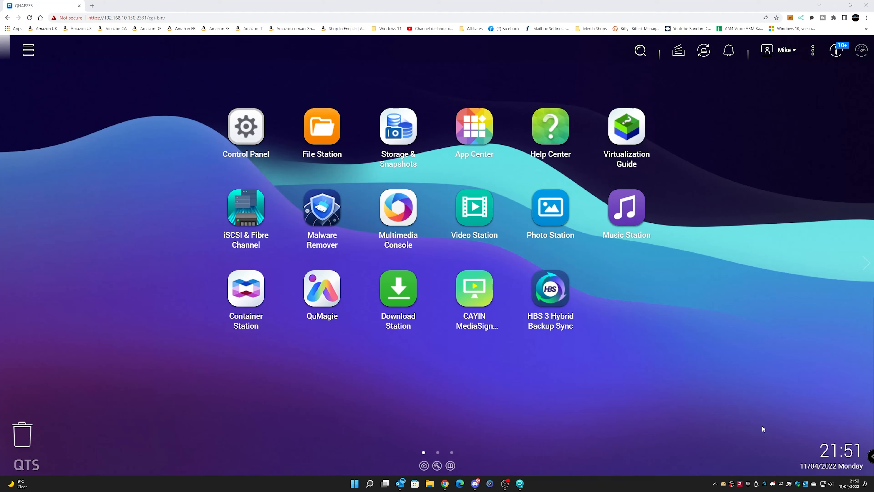
{"action": "mouse_move", "coordinate": [15, 79]}
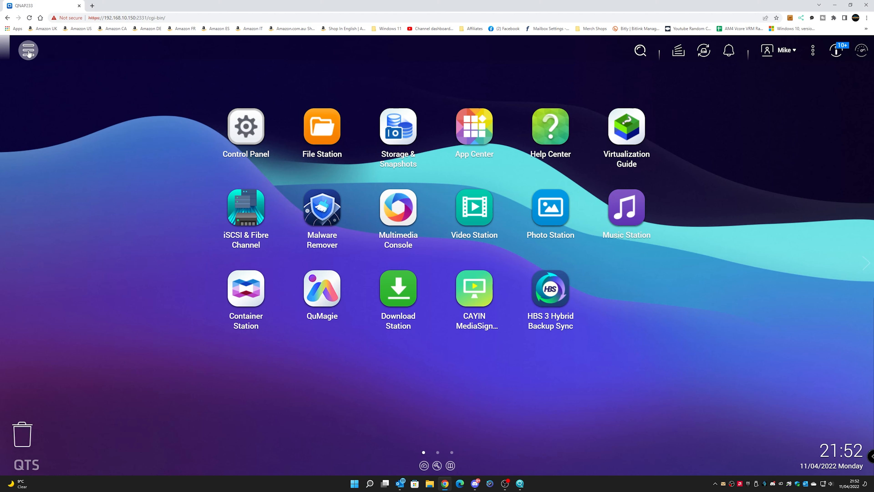
Step: Open App Center from the QTS main menu to list the installed My Apps
{"action": "left_click", "coordinate": [28, 51]}
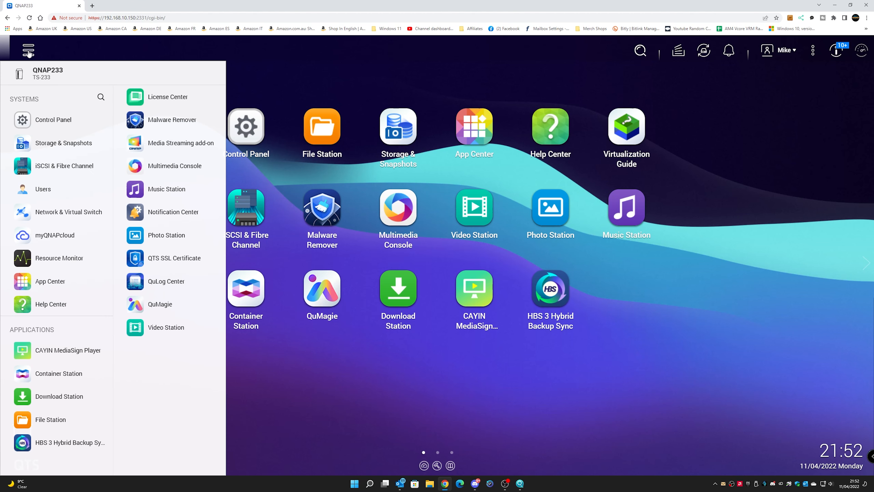
{"action": "mouse_move", "coordinate": [47, 259]}
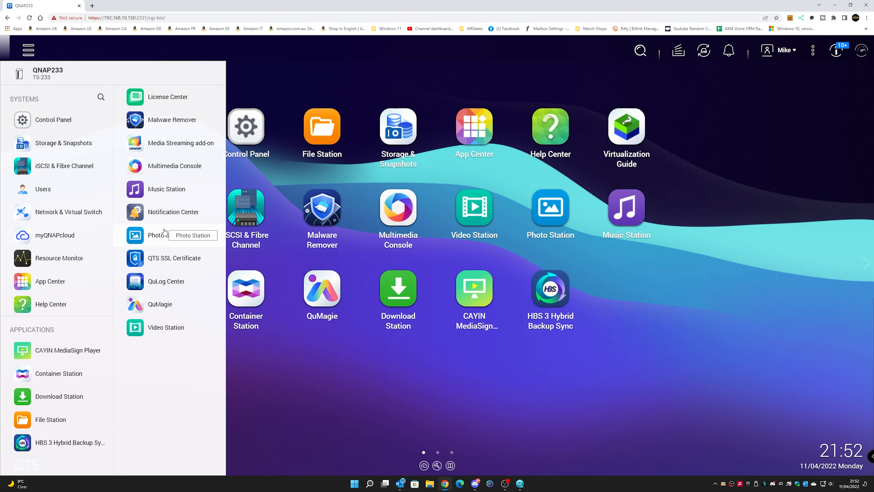
{"action": "left_click", "coordinate": [473, 133]}
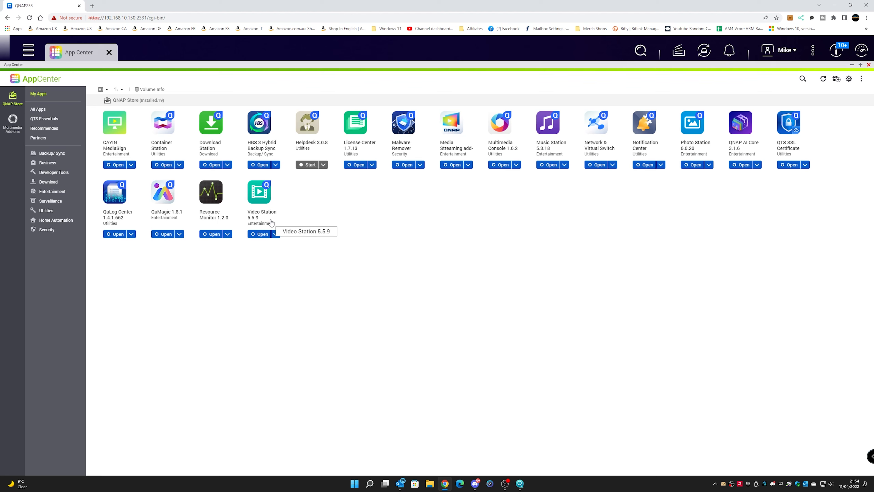
Step: Show the All Apps catalogue in App Center and scroll through it
{"action": "left_click", "coordinate": [38, 109]}
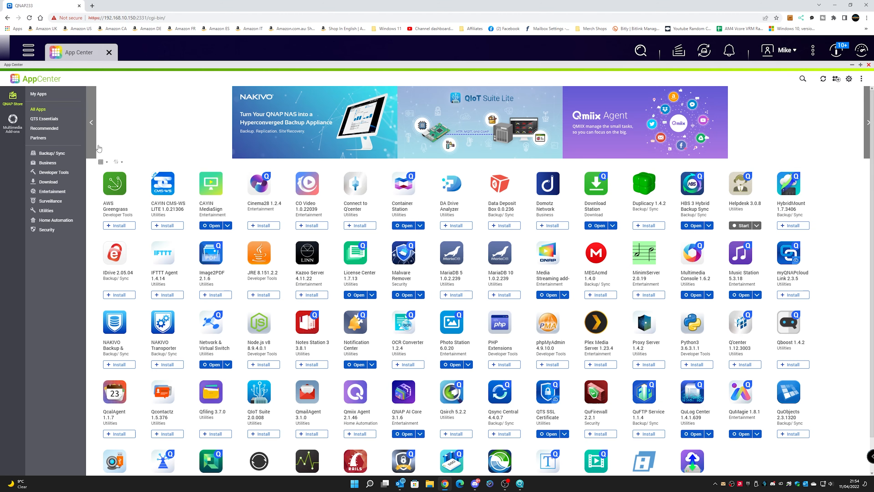
{"action": "scroll", "scroll_direction": "down", "scroll_amount": 3}
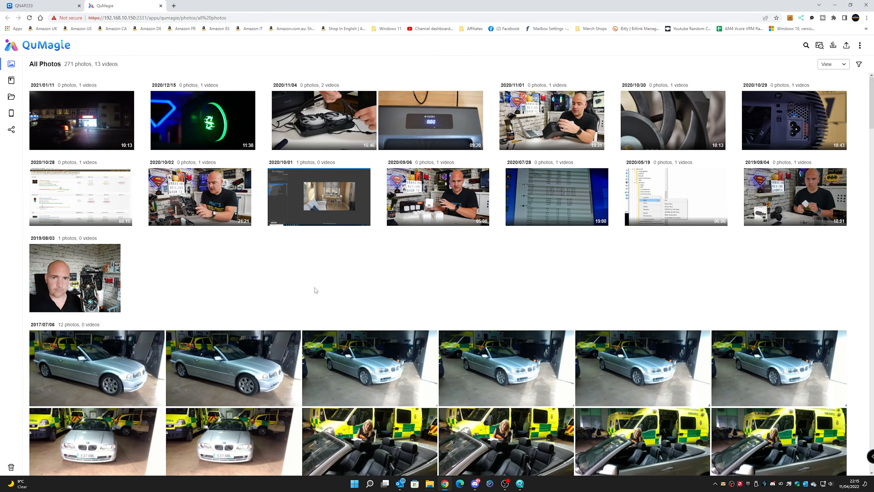
{"action": "mouse_move", "coordinate": [325, 306]}
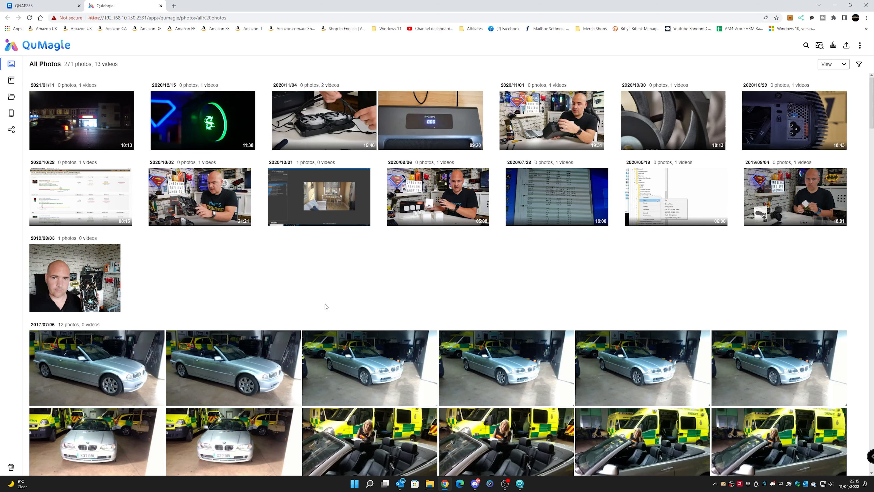
Step: Search the QuMagie library for the suggested term 'A520M', then clear it
{"action": "scroll", "scroll_direction": "down", "scroll_amount": 3}
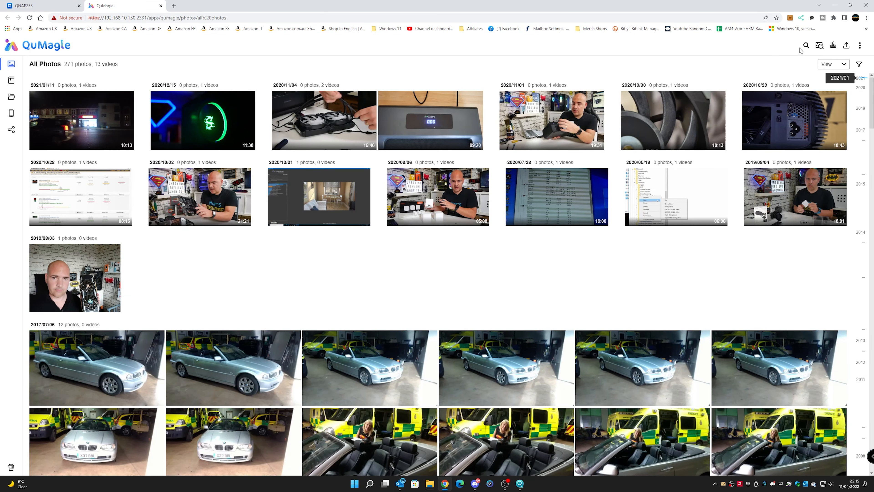
{"action": "left_click", "coordinate": [805, 46]}
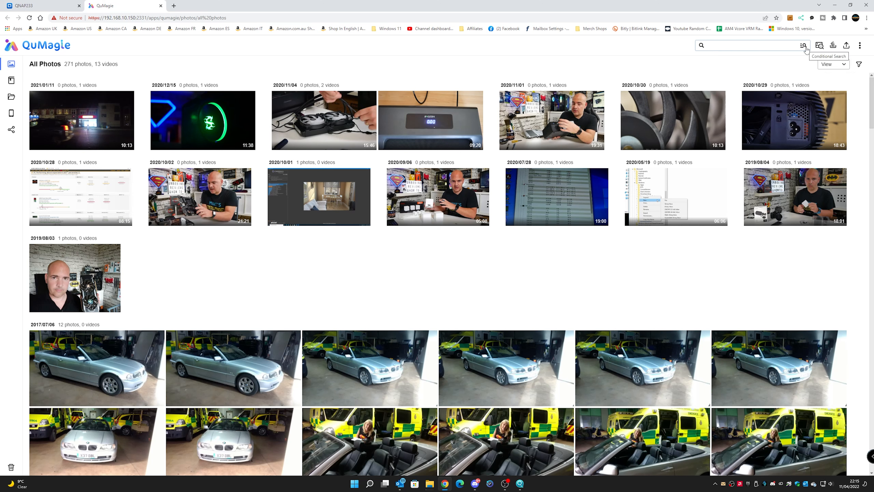
{"action": "left_click", "coordinate": [747, 45]}
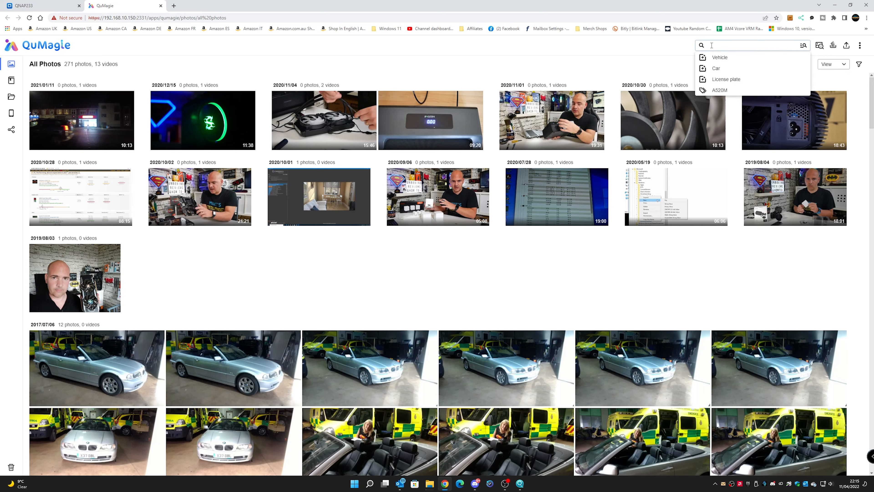
{"action": "left_click", "coordinate": [720, 90]}
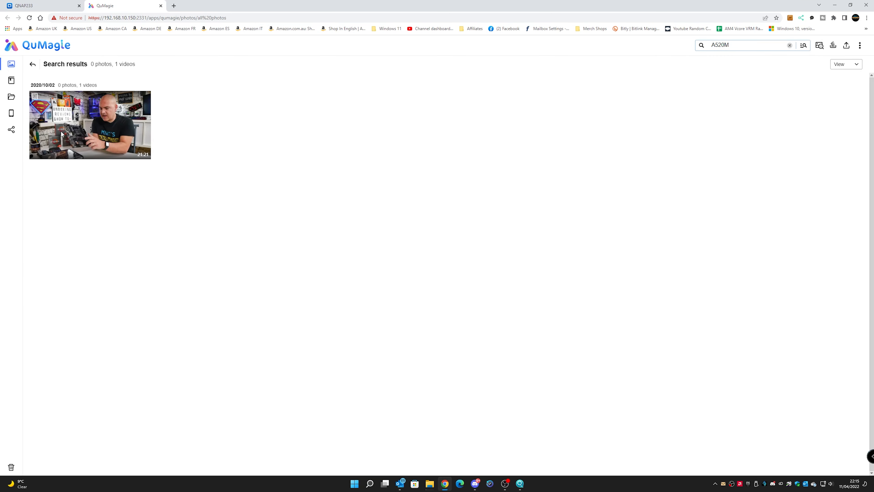
{"action": "left_click", "coordinate": [790, 45]}
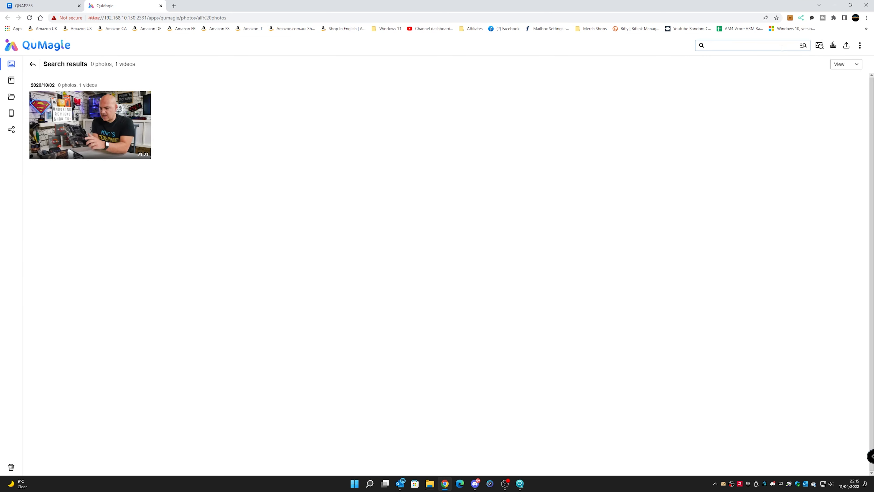
Step: Search for 'License plate' photos and open the advanced search panel
{"action": "left_click", "coordinate": [752, 45]}
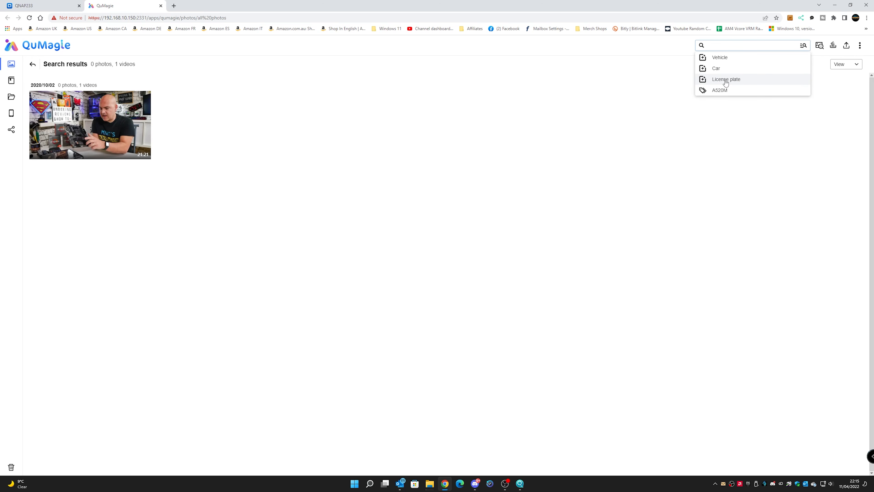
{"action": "left_click", "coordinate": [725, 79]}
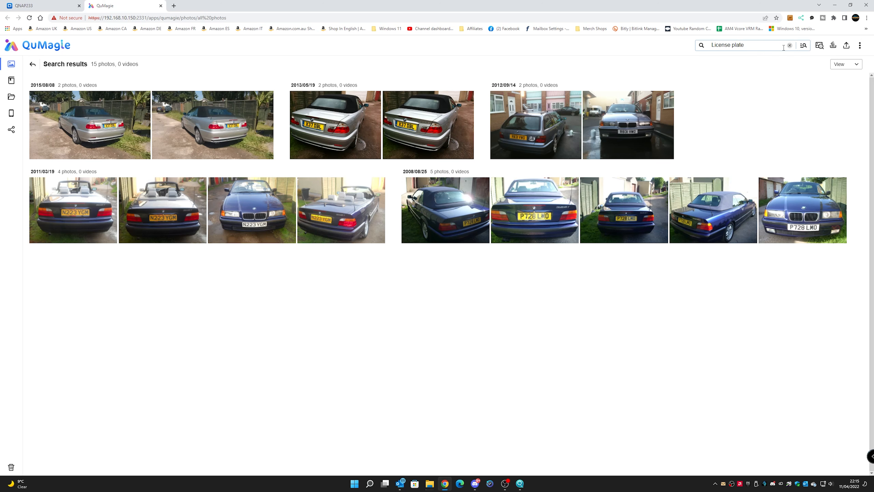
{"action": "left_click", "coordinate": [790, 45]}
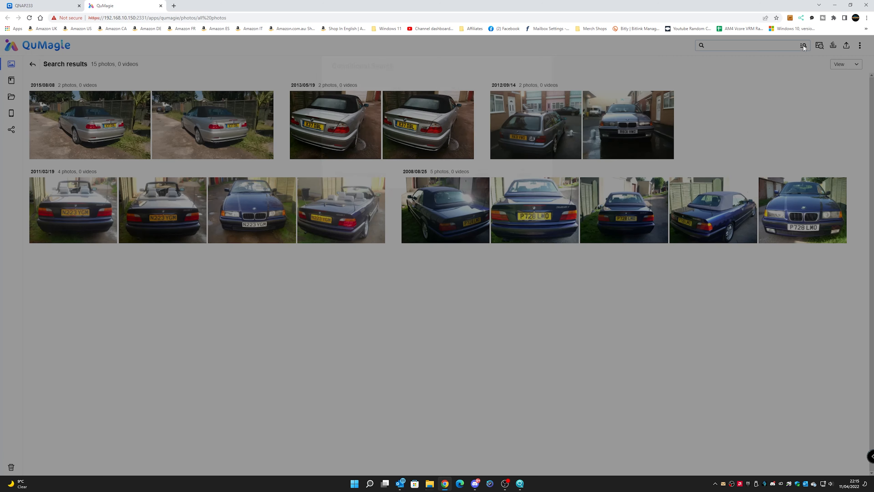
{"action": "left_click", "coordinate": [803, 46]}
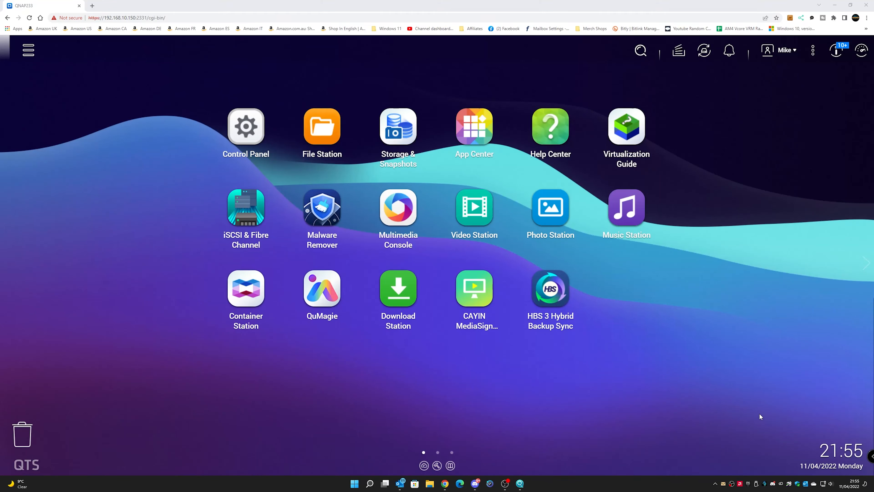
{"action": "mouse_move", "coordinate": [322, 127]}
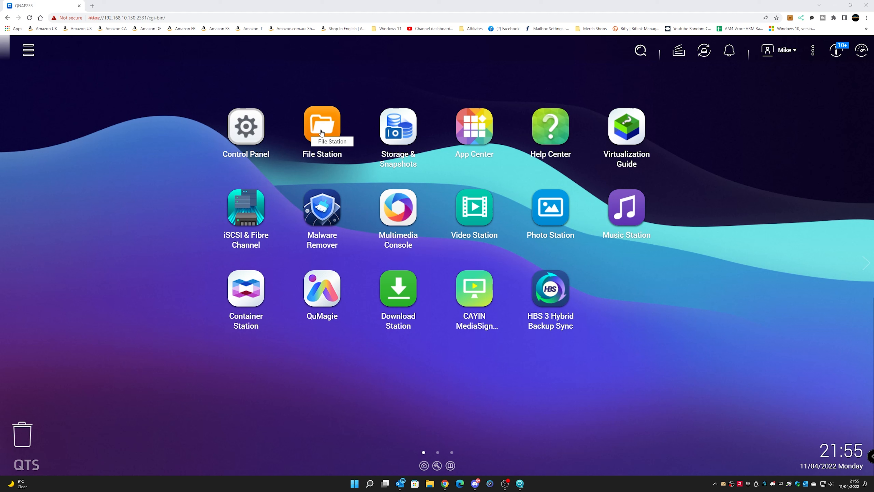
Step: Open File Station and browse Downloads, home and homes down into the Mike folder
{"action": "left_click", "coordinate": [322, 126]}
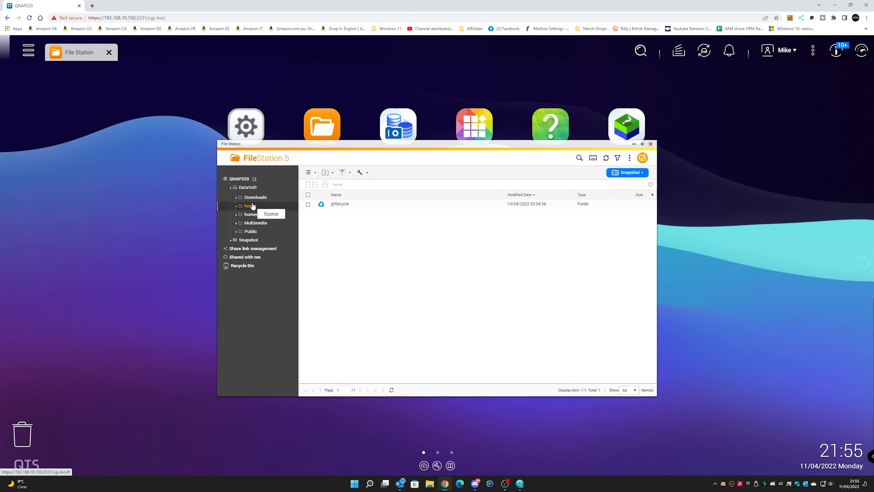
{"action": "left_click", "coordinate": [255, 196]}
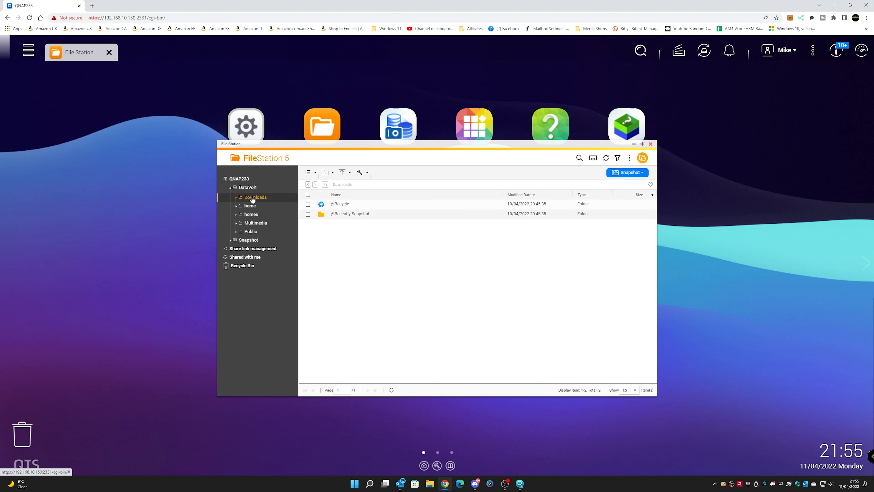
{"action": "left_click", "coordinate": [250, 205]}
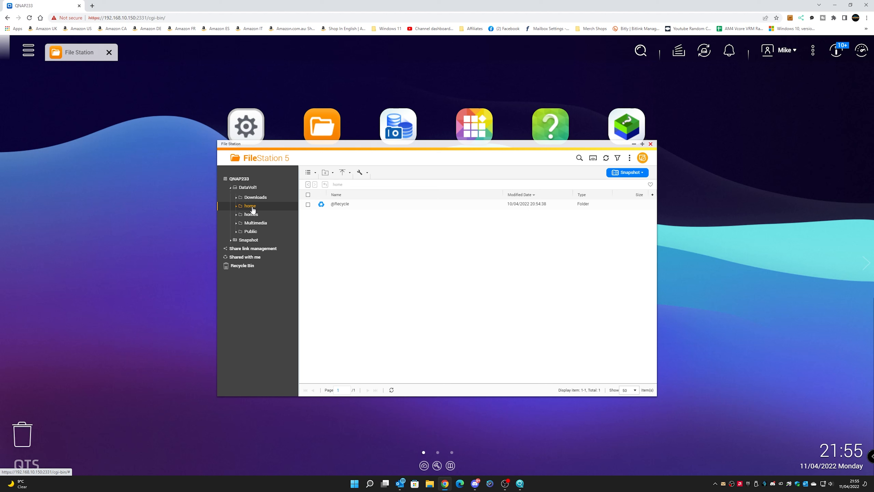
{"action": "left_click", "coordinate": [250, 214]}
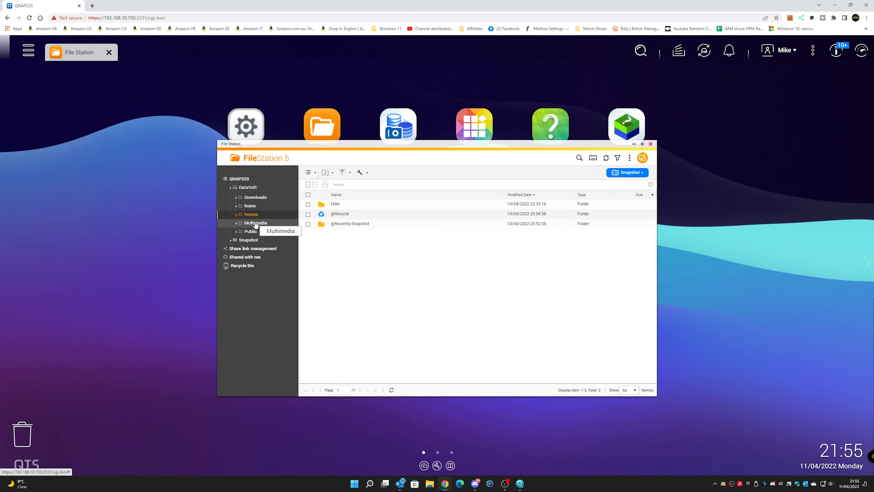
{"action": "left_click", "coordinate": [335, 203]}
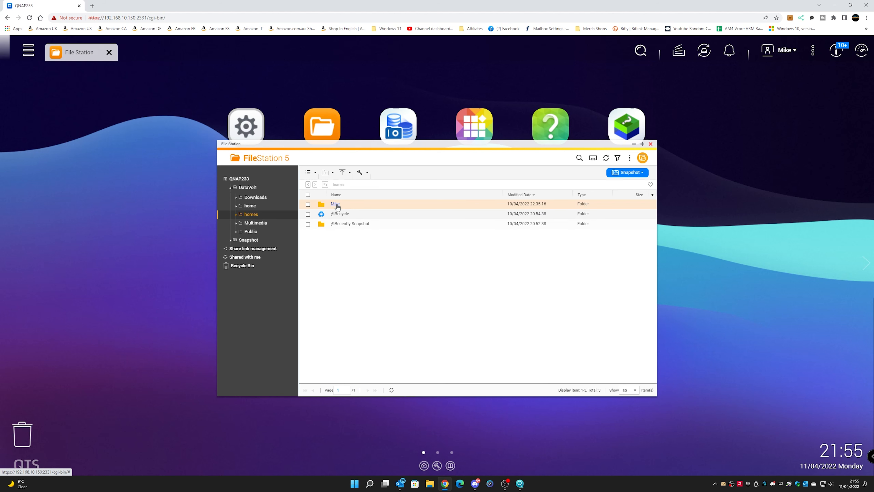
{"action": "double_click", "coordinate": [335, 204]}
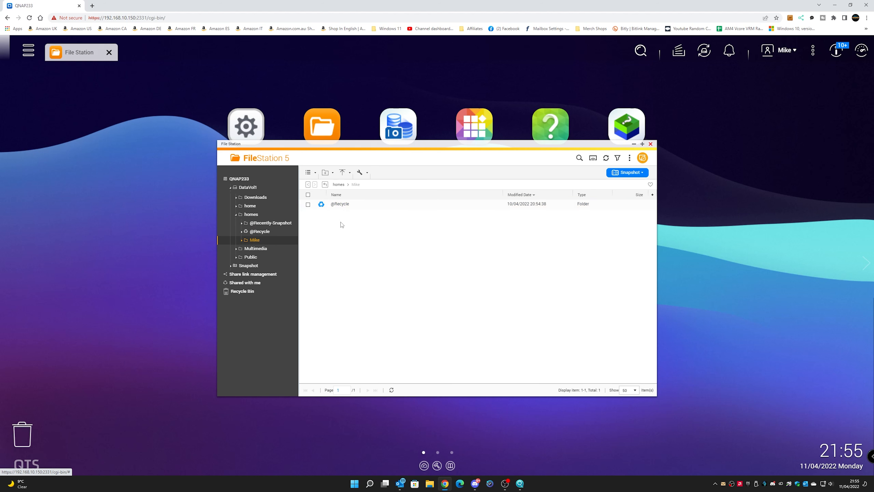
Step: Browse Multimedia into the Photos folder, then view the Recycle Bin
{"action": "left_click", "coordinate": [255, 248]}
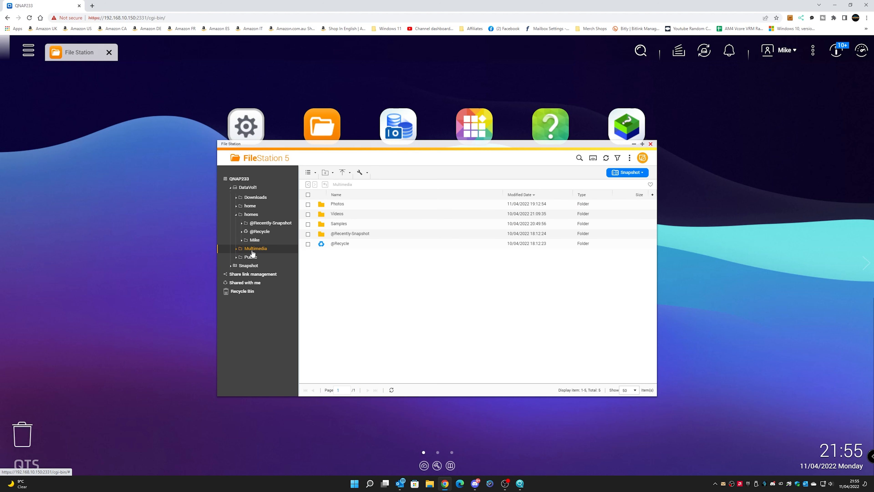
{"action": "left_click", "coordinate": [337, 203]}
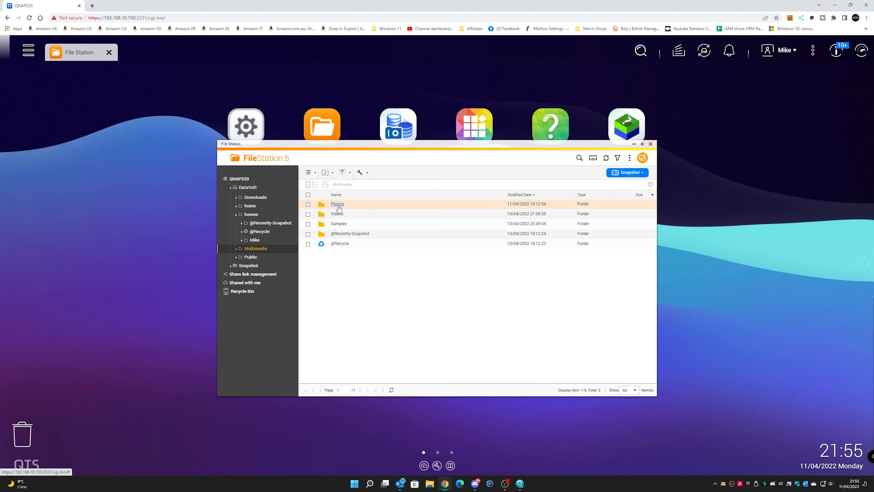
{"action": "double_click", "coordinate": [336, 203]}
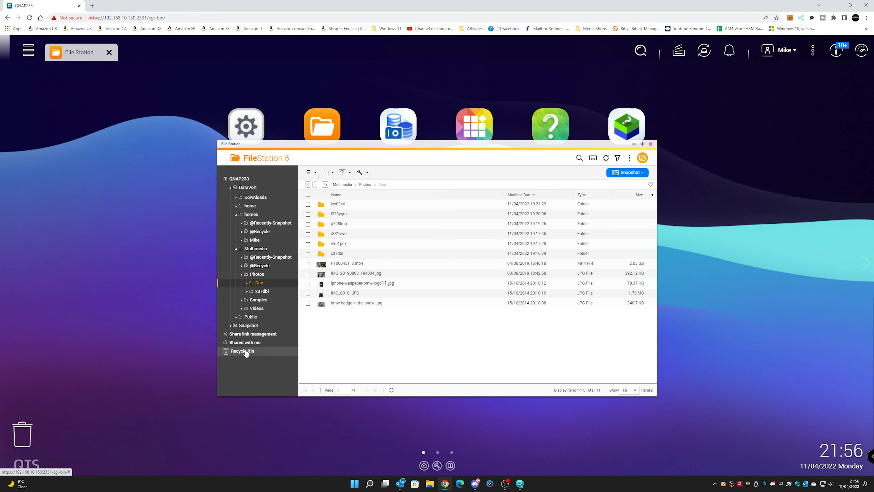
{"action": "left_click", "coordinate": [242, 351]}
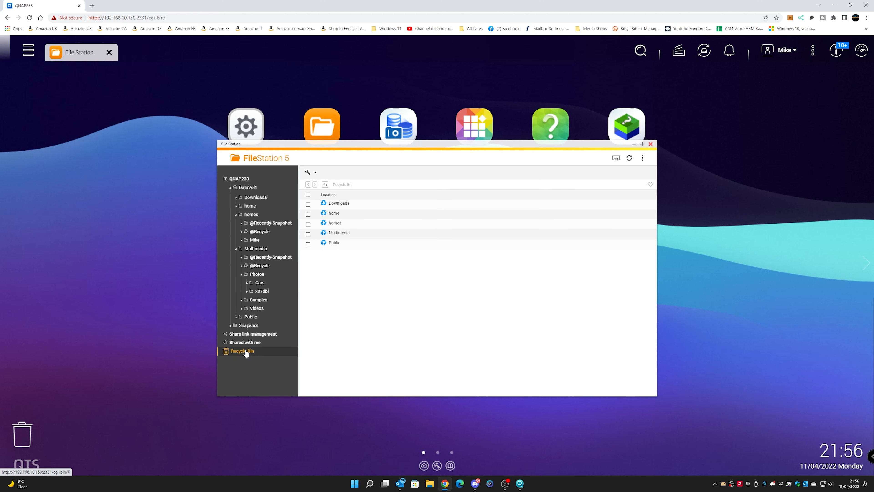
{"action": "mouse_move", "coordinate": [354, 338]}
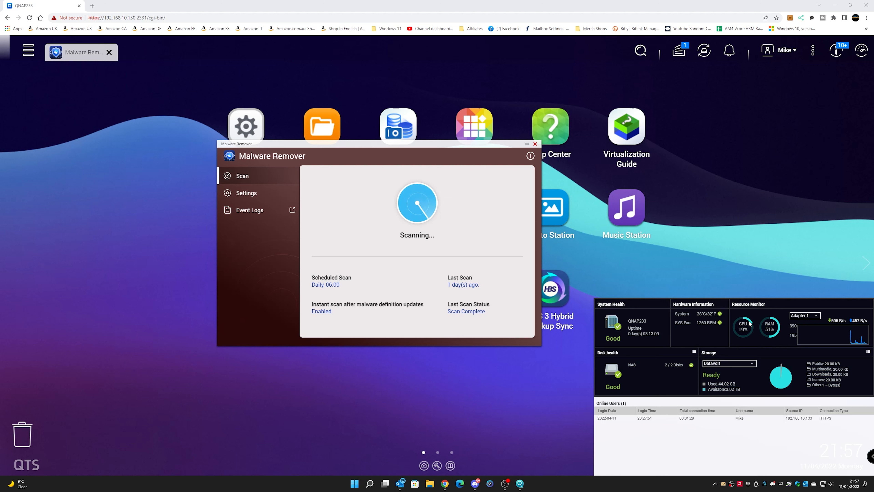
{"action": "mouse_move", "coordinate": [489, 233]}
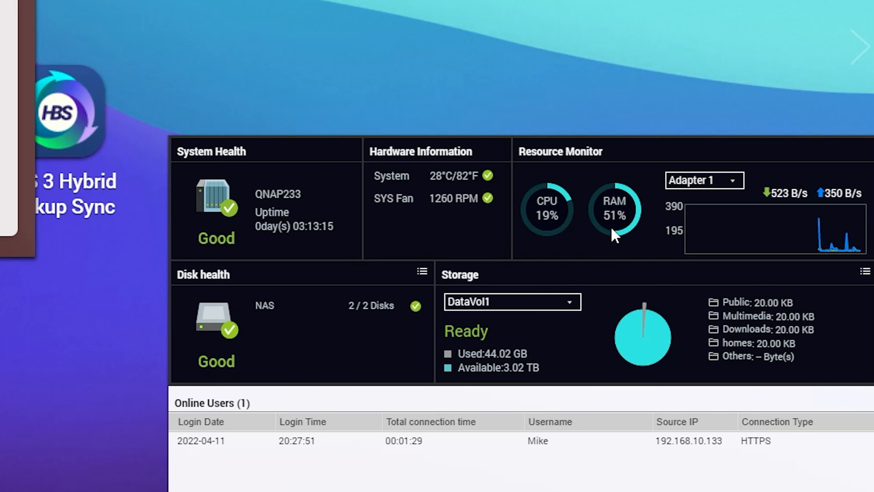
{"action": "mouse_move", "coordinate": [551, 250]}
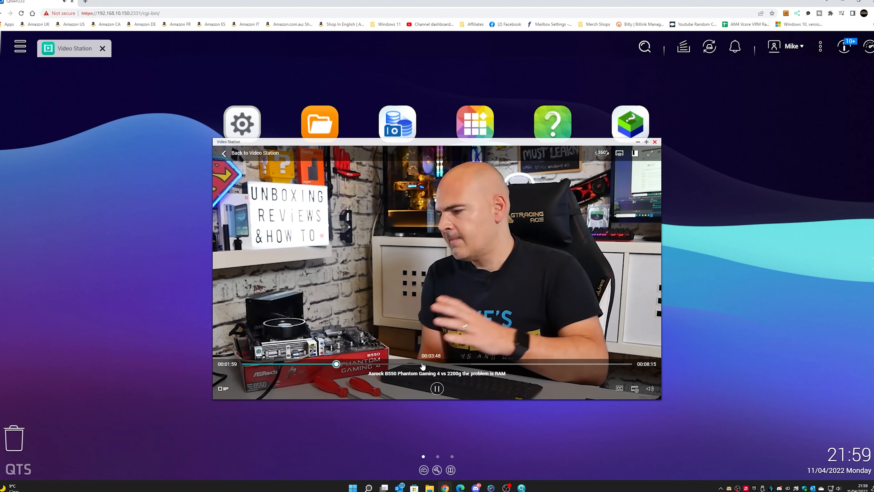
Step: Drag the seek handle forward to jump ahead in the Asrock B550 video
{"action": "left_click_drag", "start_coordinate": [336, 364], "coordinate": [538, 363]}
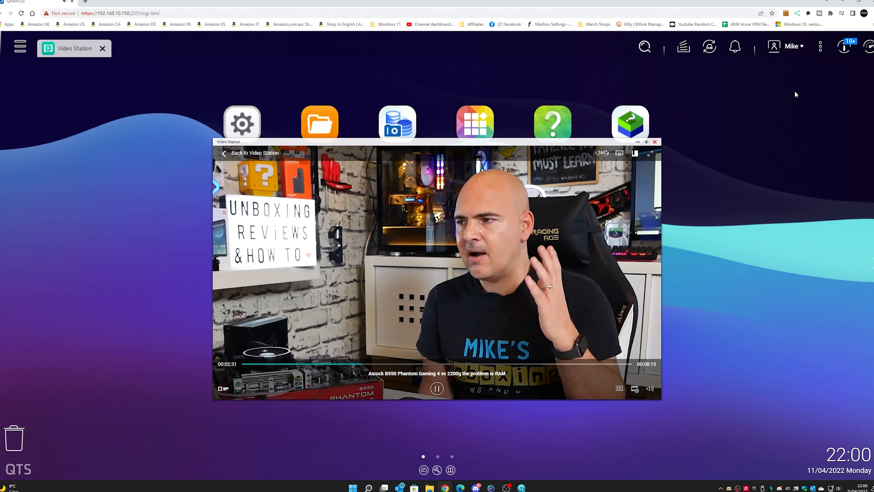
{"action": "mouse_move", "coordinate": [779, 124]}
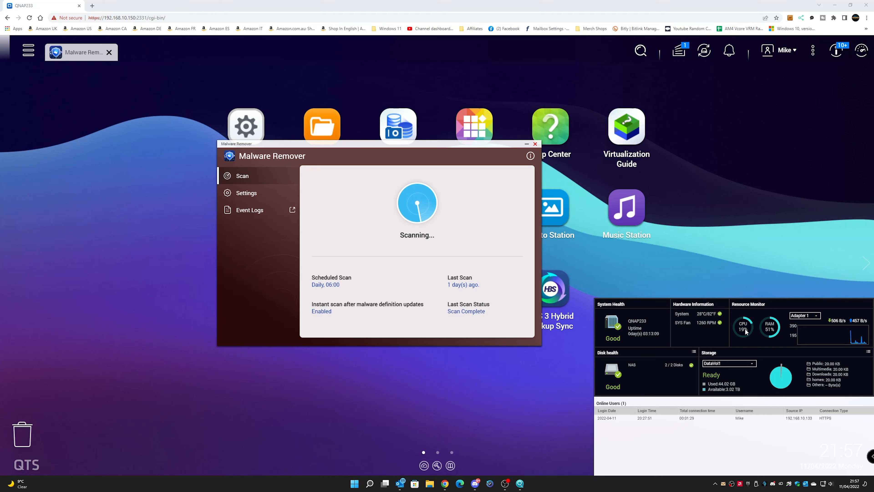
{"action": "mouse_move", "coordinate": [436, 224]}
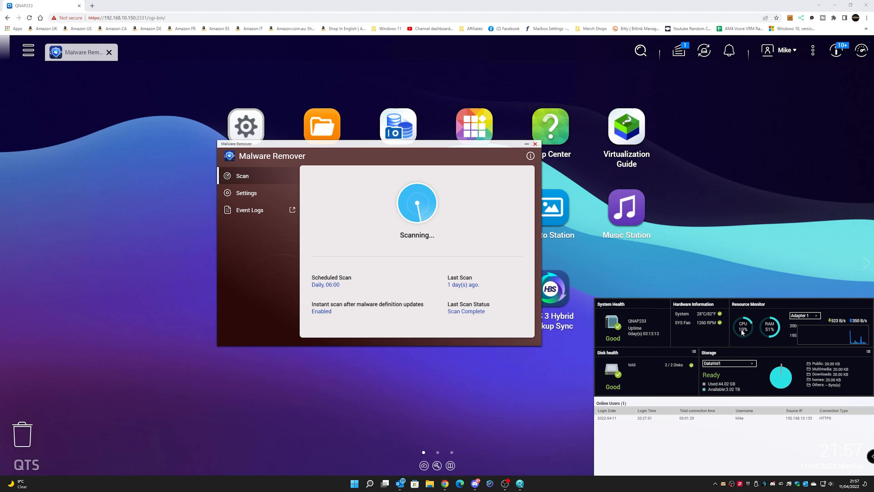
Step: Start the Malware Remover scan while the resource overview is shown
{"action": "left_click", "coordinate": [534, 144]}
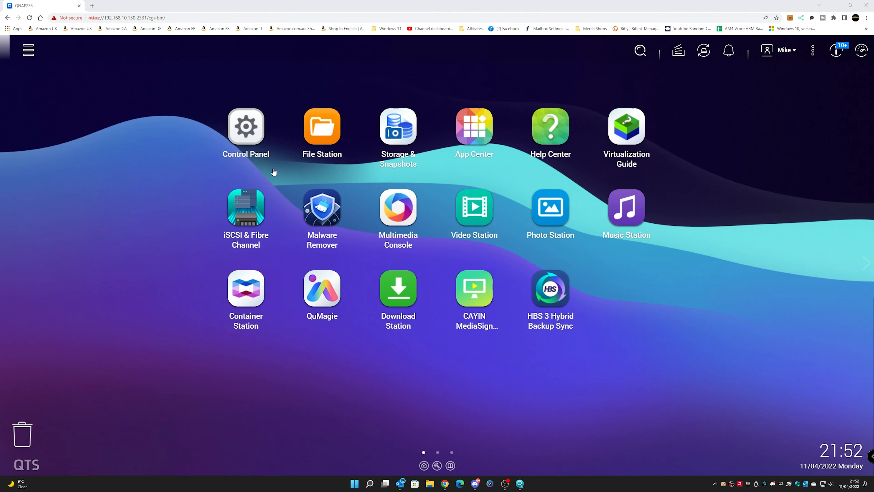
{"action": "mouse_move", "coordinate": [646, 92]}
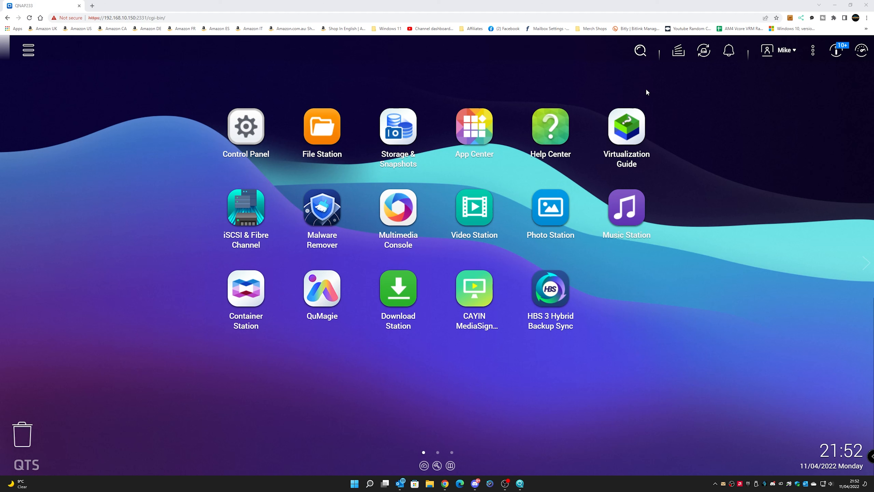
Step: Search the QTS desktop for 'disk', then dismiss the results
{"action": "left_click", "coordinate": [640, 50]}
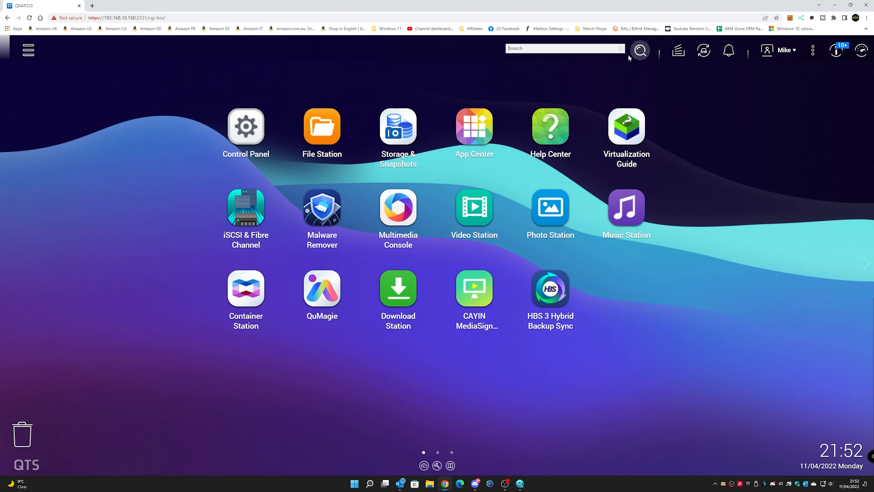
{"action": "type", "text": "d"}
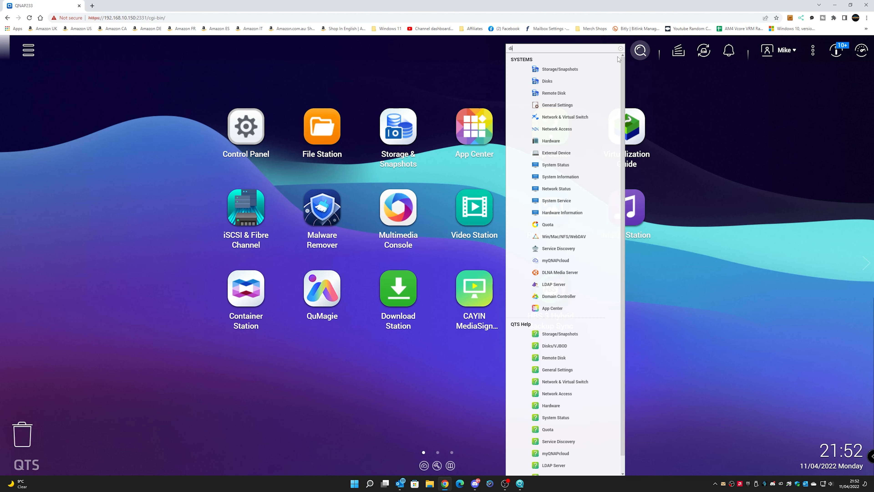
{"action": "type", "text": "isk"}
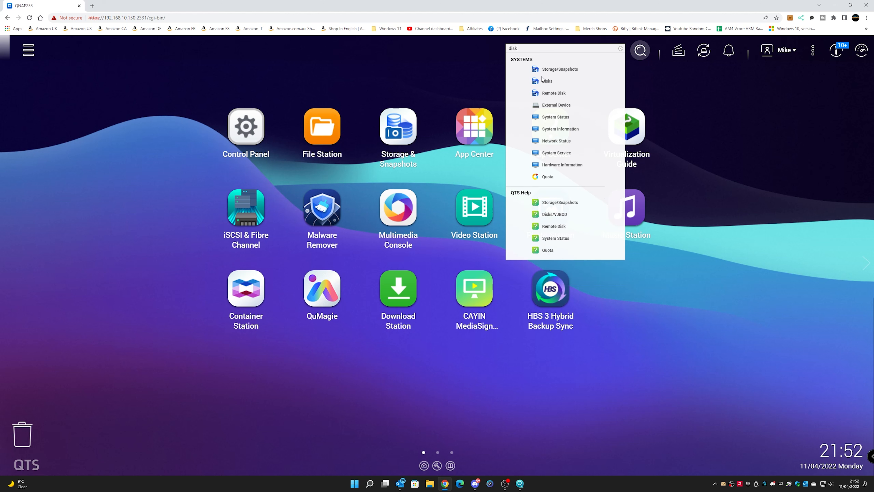
{"action": "mouse_move", "coordinate": [578, 117]}
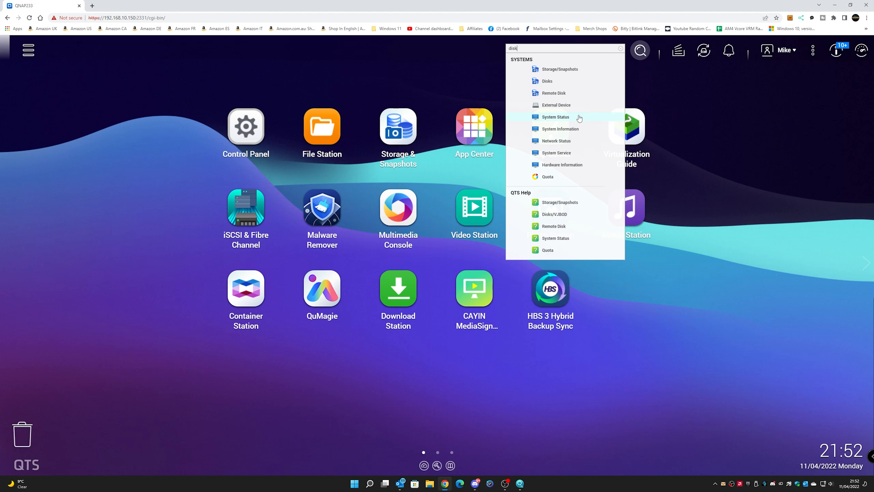
{"action": "left_click", "coordinate": [621, 48]}
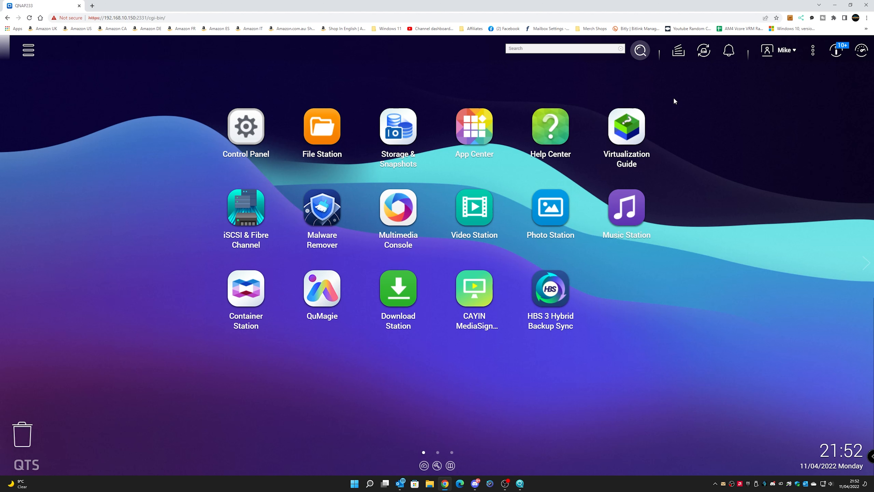
Step: Check background tasks, external devices and notifications, all showing nothing pending
{"action": "left_click", "coordinate": [677, 50]}
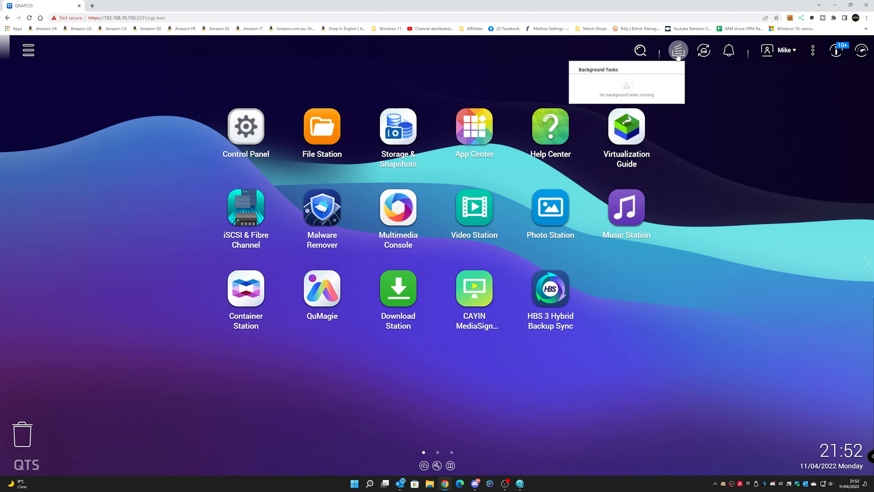
{"action": "left_click", "coordinate": [678, 50]}
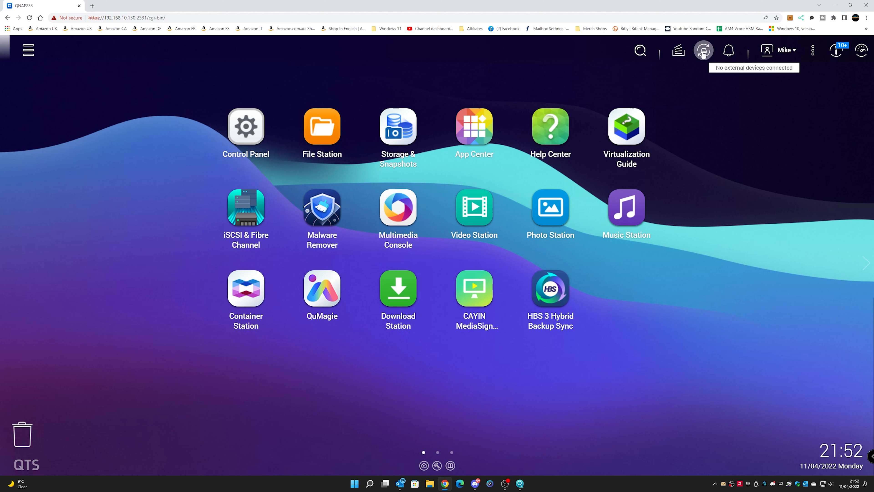
{"action": "mouse_move", "coordinate": [729, 51]}
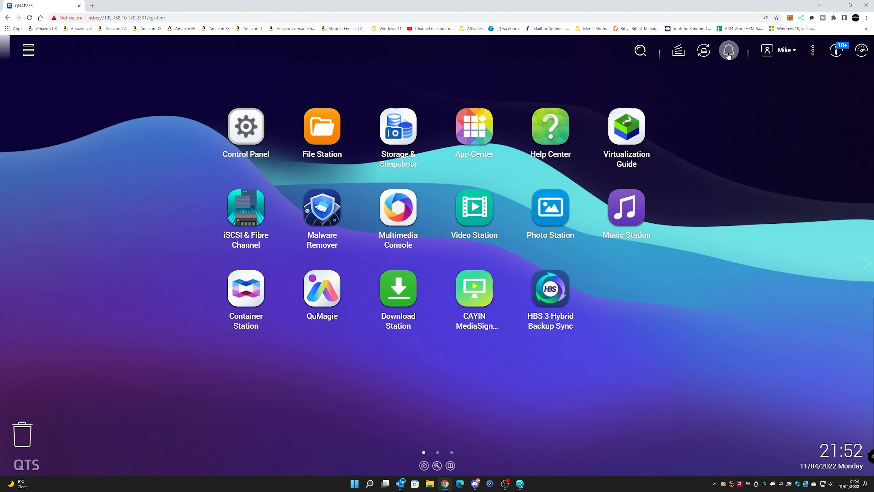
{"action": "left_click", "coordinate": [727, 50]}
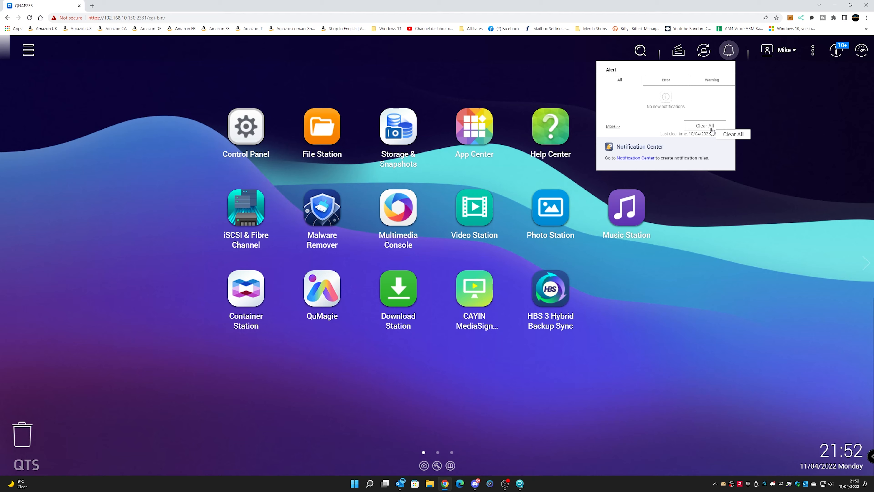